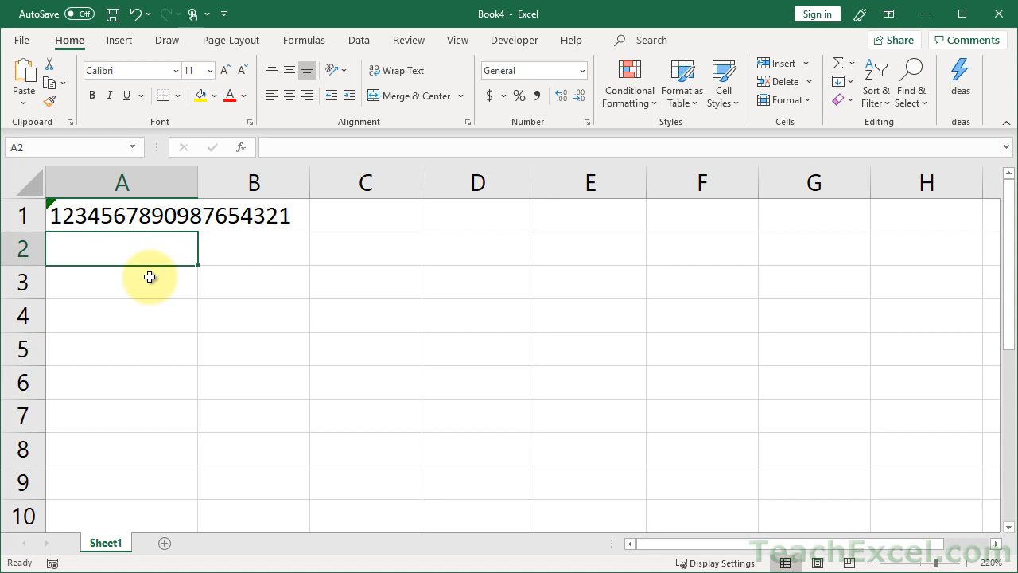
mouse_move(291, 288)
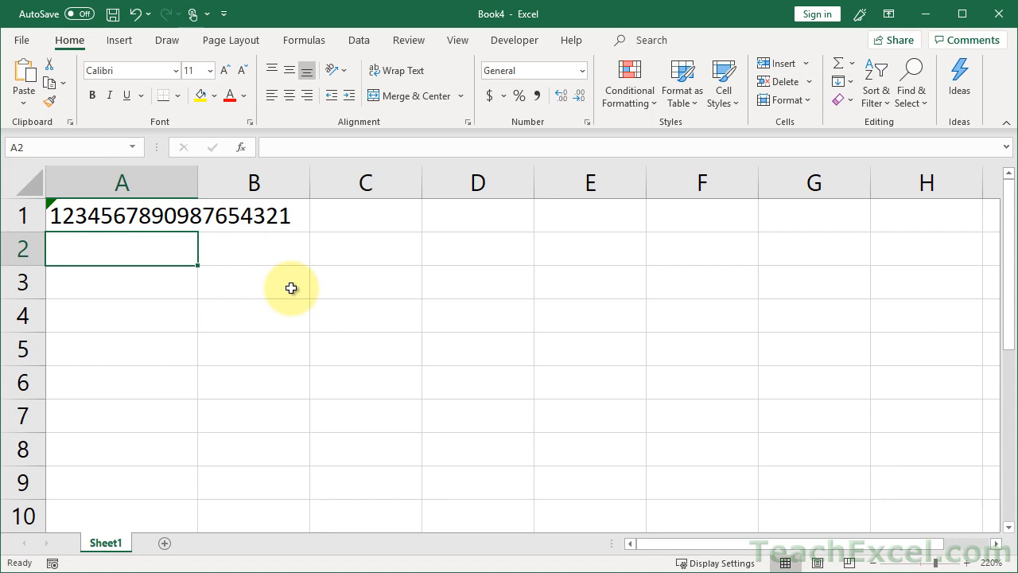
text(1234567890987654)
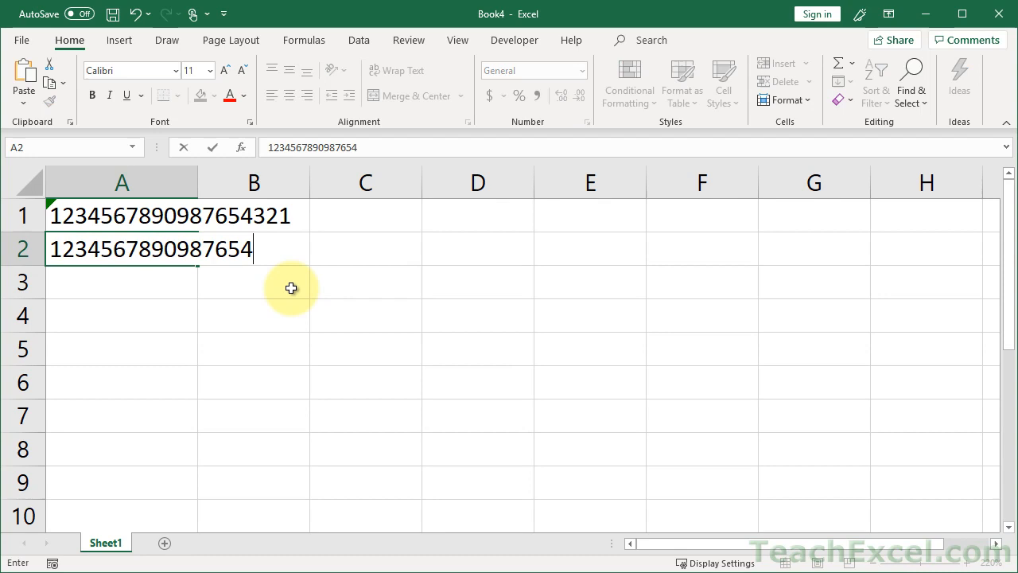
text(321)
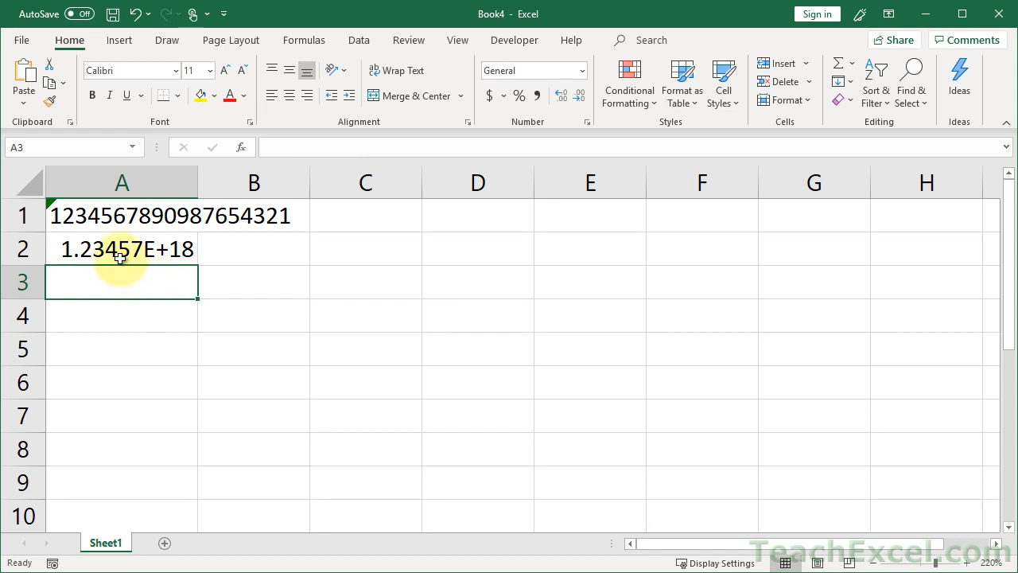
double_click(121, 249)
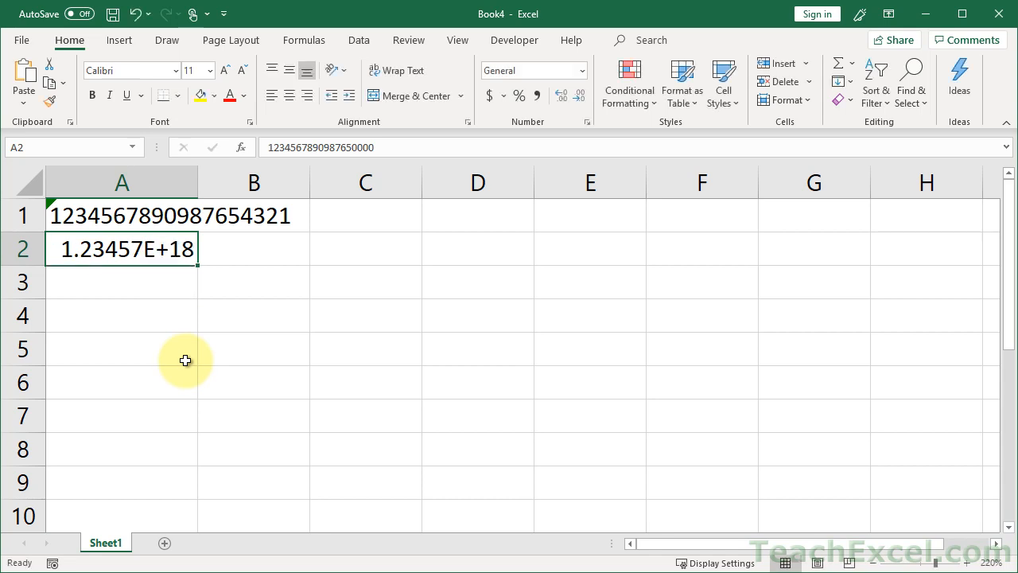
Clear A2 and re-enter the number with a leading apostrophe so it stays text.
key(Delete)
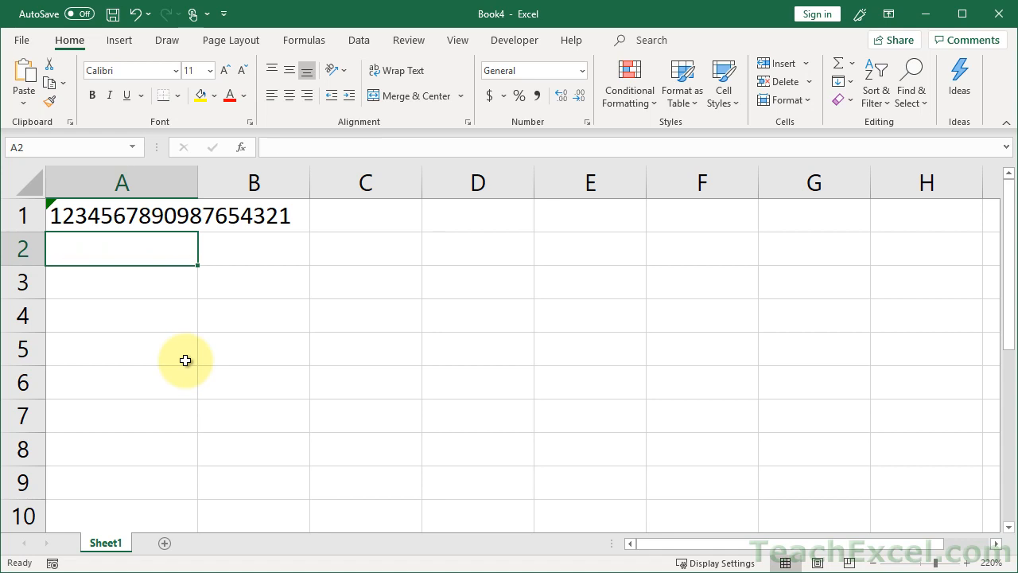
mouse_move(140, 329)
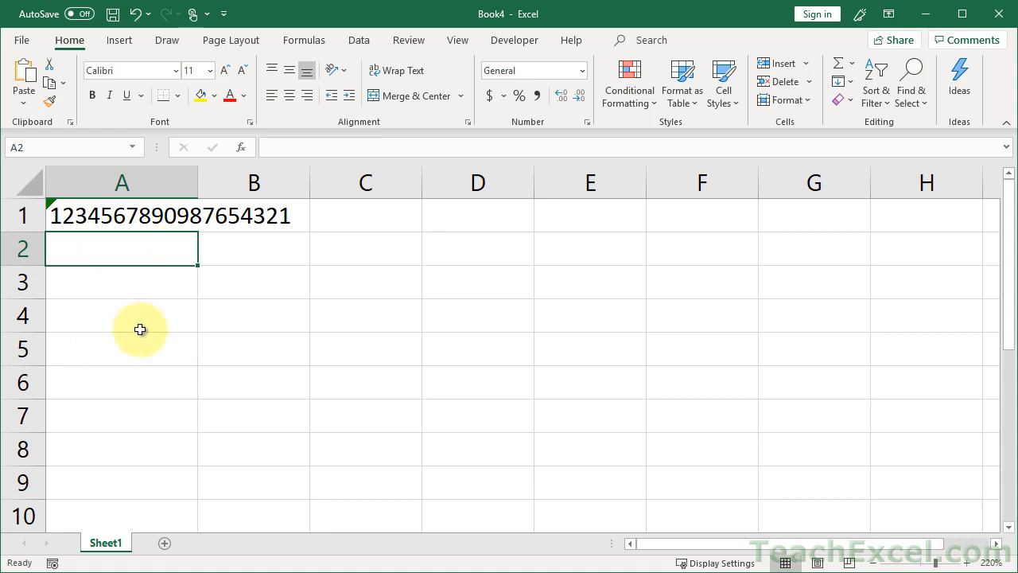
text(')
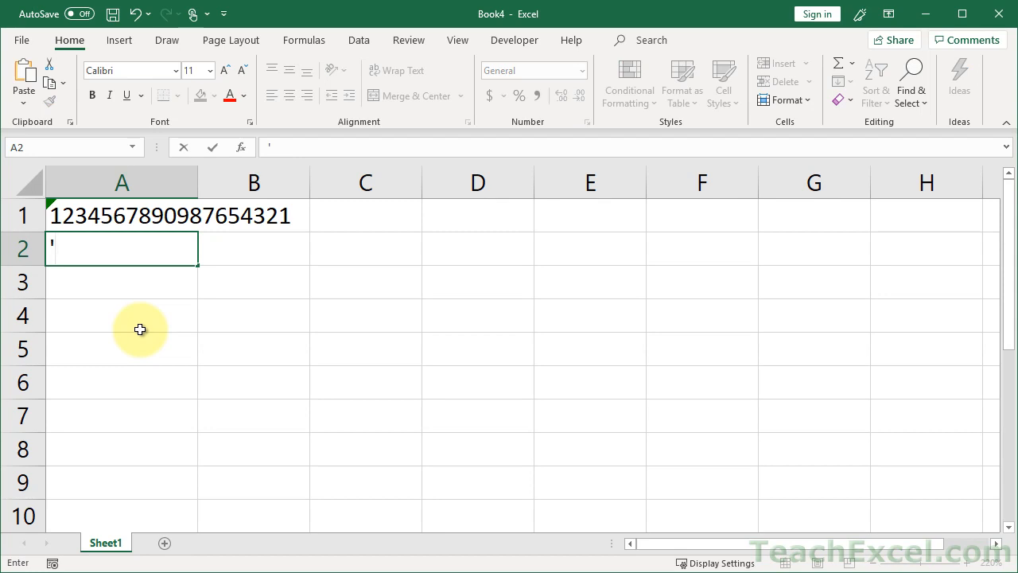
text(1234567890987654321)
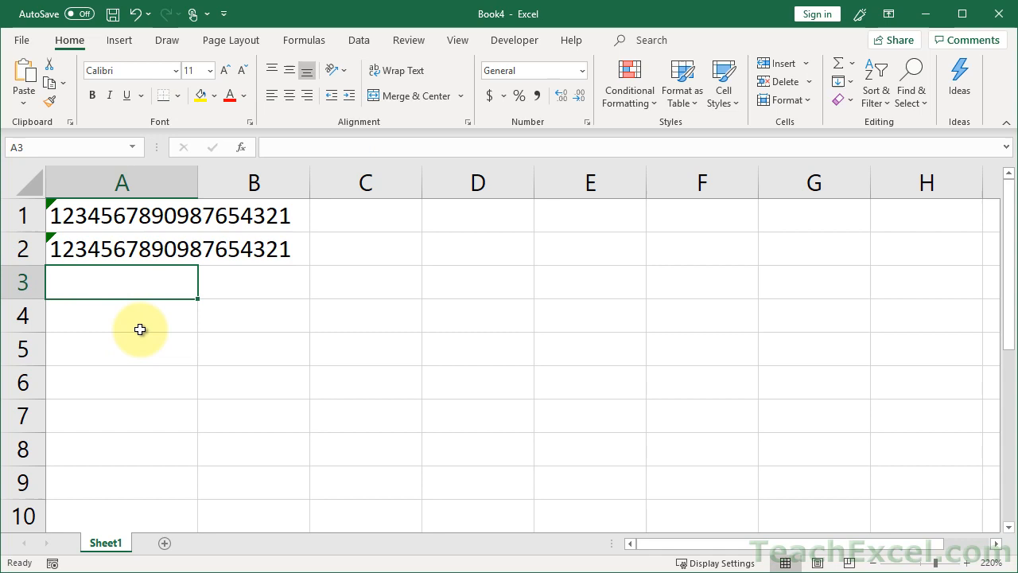
mouse_move(616, 77)
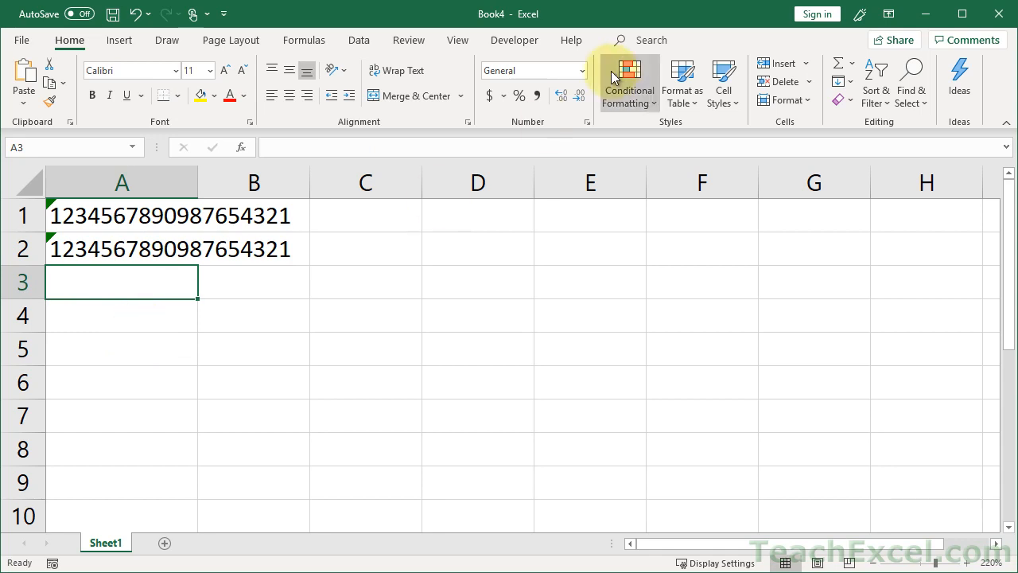
click(580, 70)
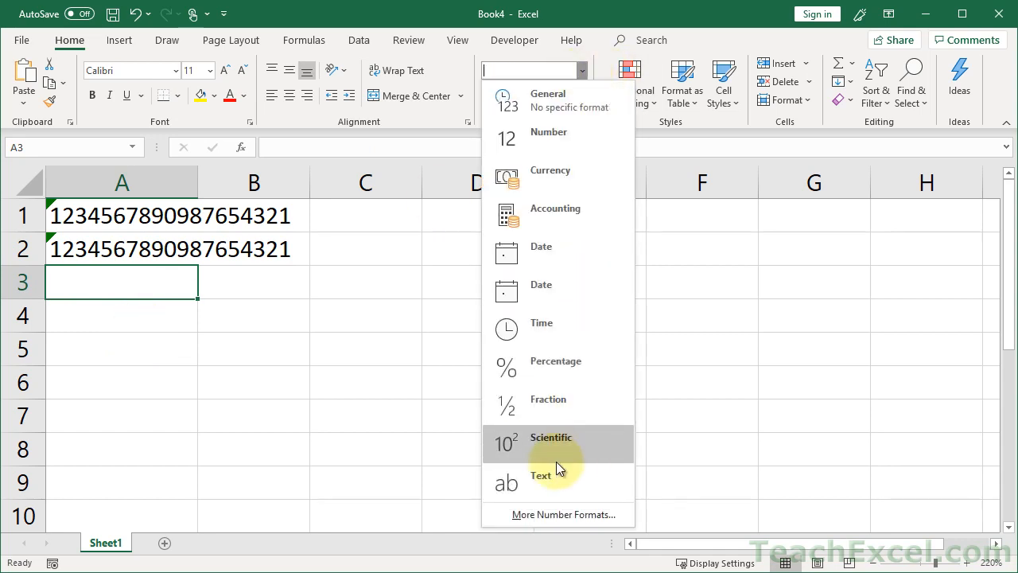
click(541, 481)
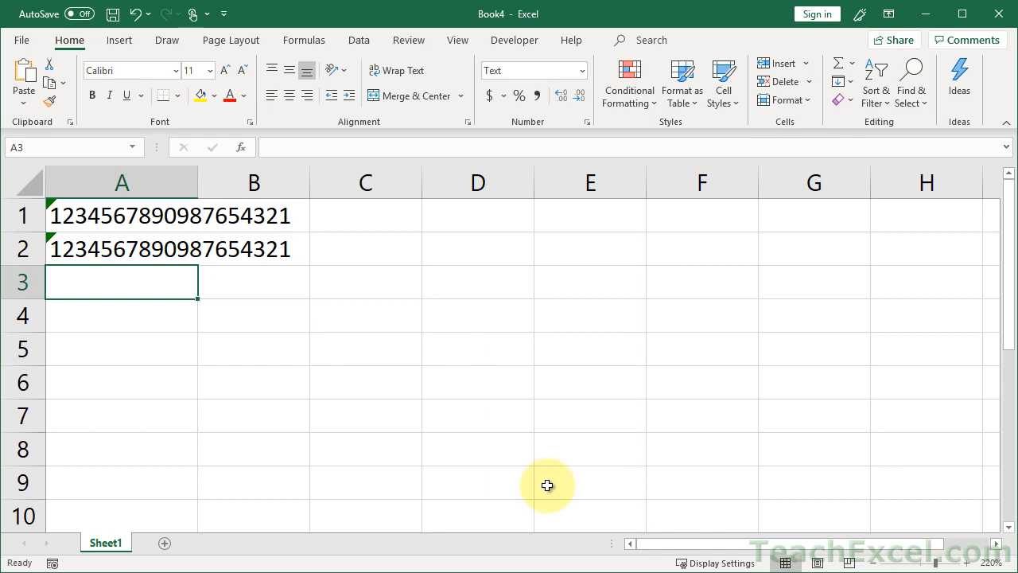
text(1234567890987654321)
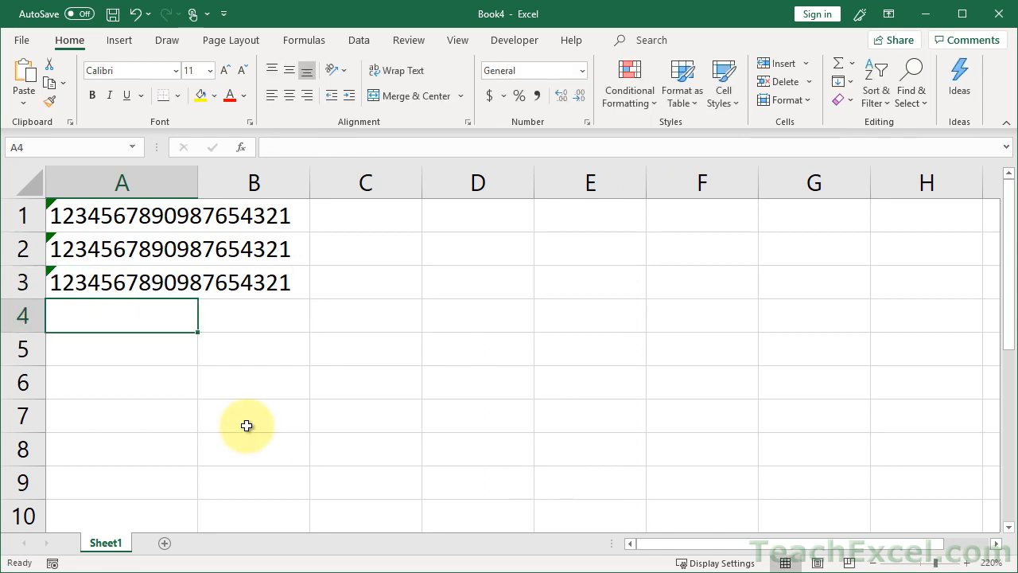
Compare the stored contents of A3 and A2, including A2's leading apostrophe.
double_click(121, 282)
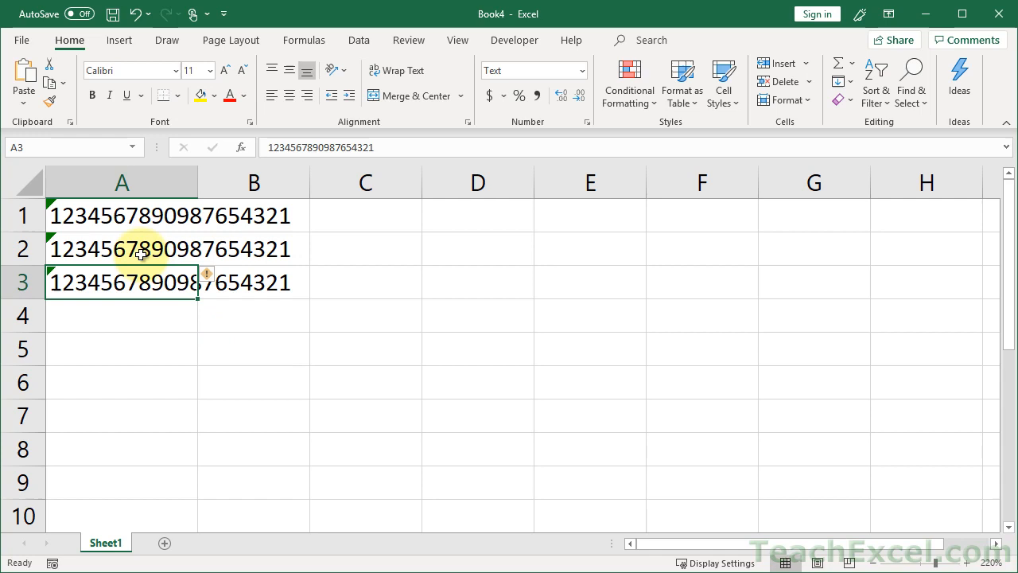
double_click(143, 248)
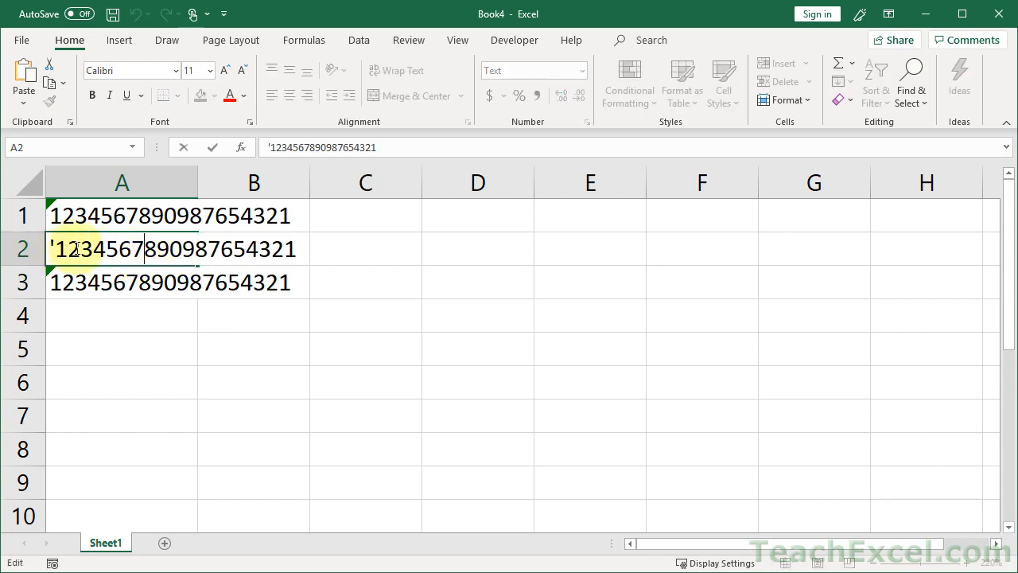